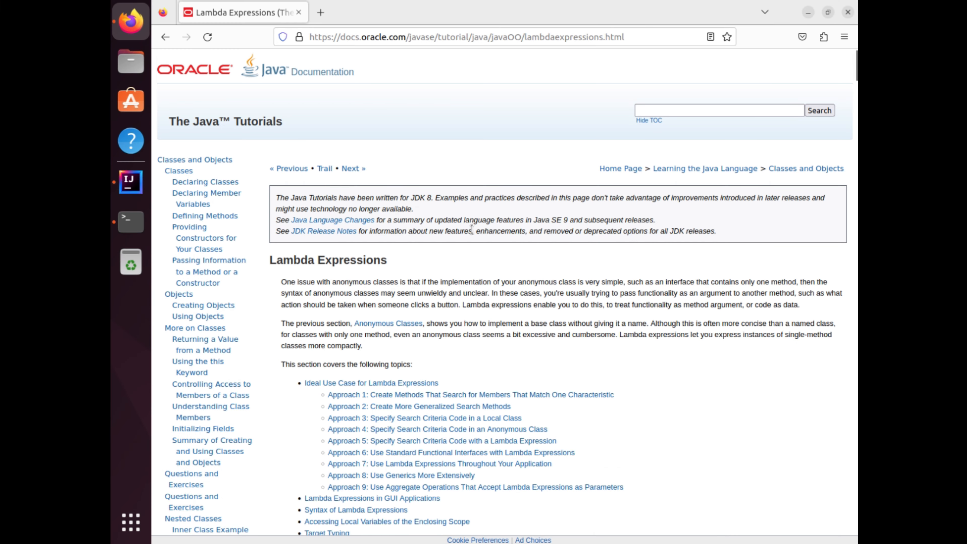
# Step: Read through the Lambda Expressions tutorial page past the heading and example loop code
pyautogui.doubleClick(328, 260)
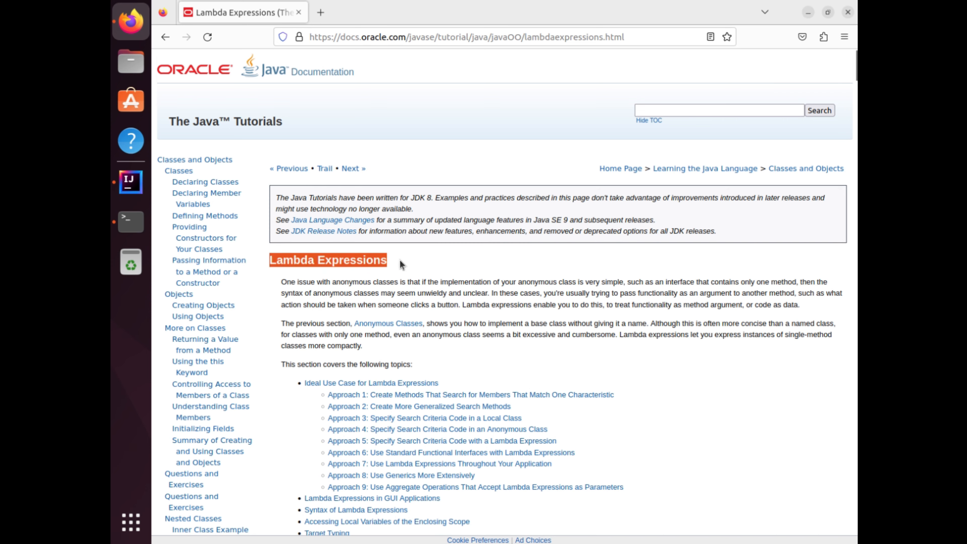
pyautogui.scroll(-3)
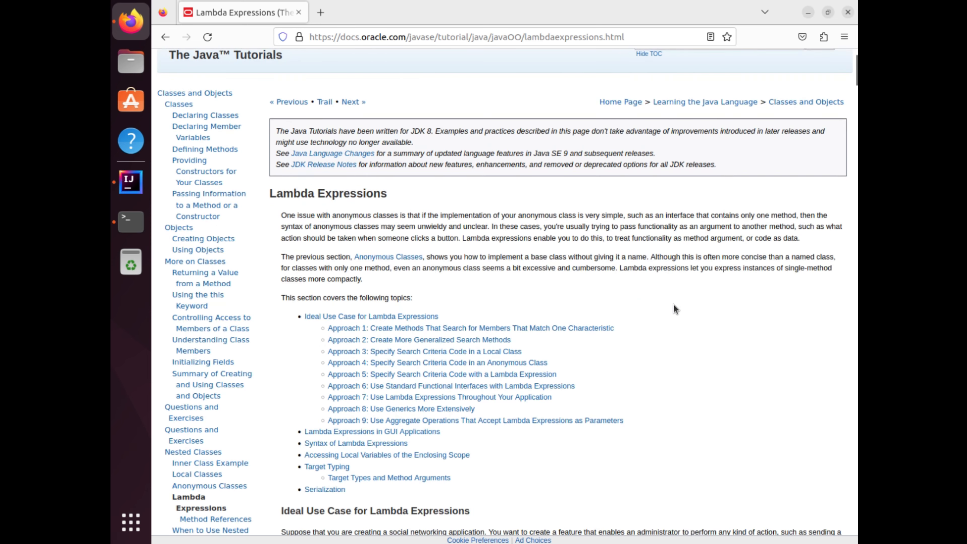
pyautogui.scroll(-3)
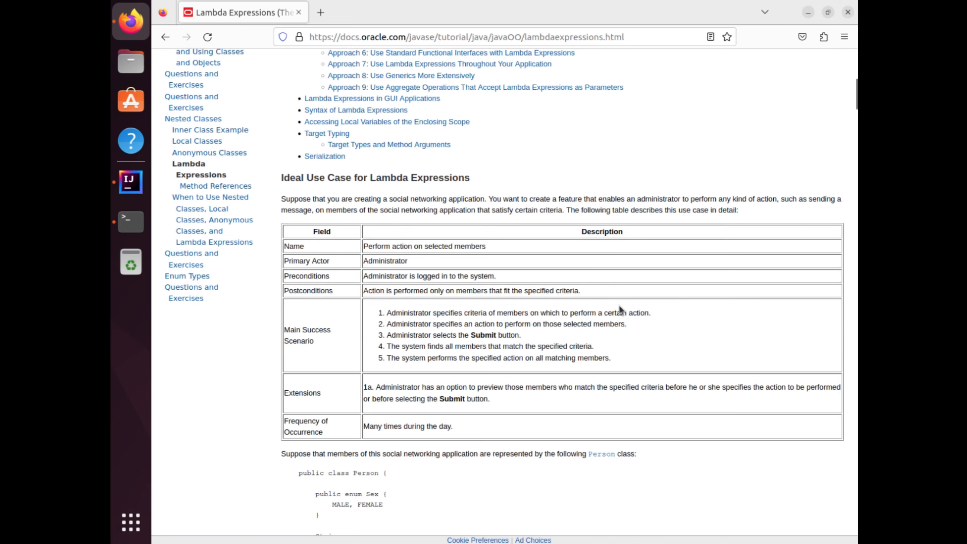
pyautogui.scroll(-3)
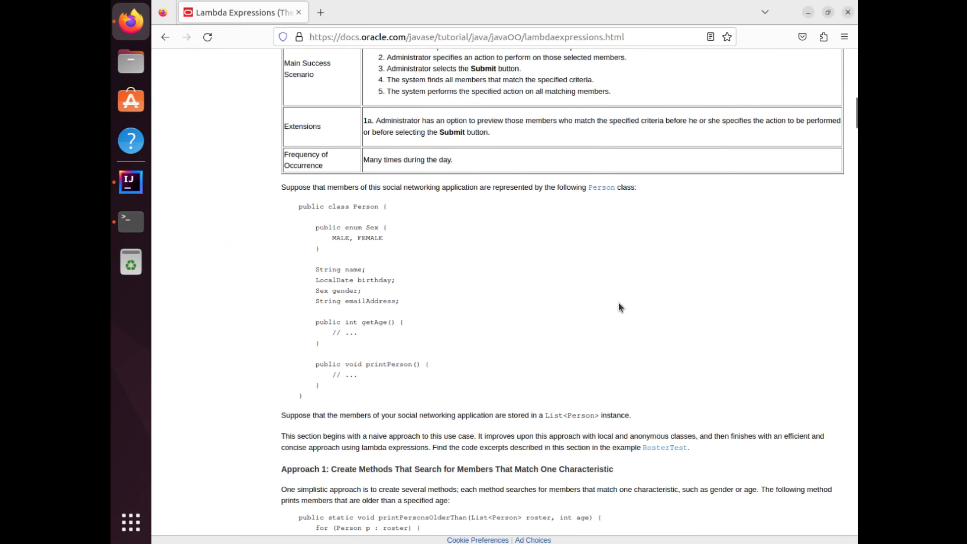
pyautogui.scroll(-3)
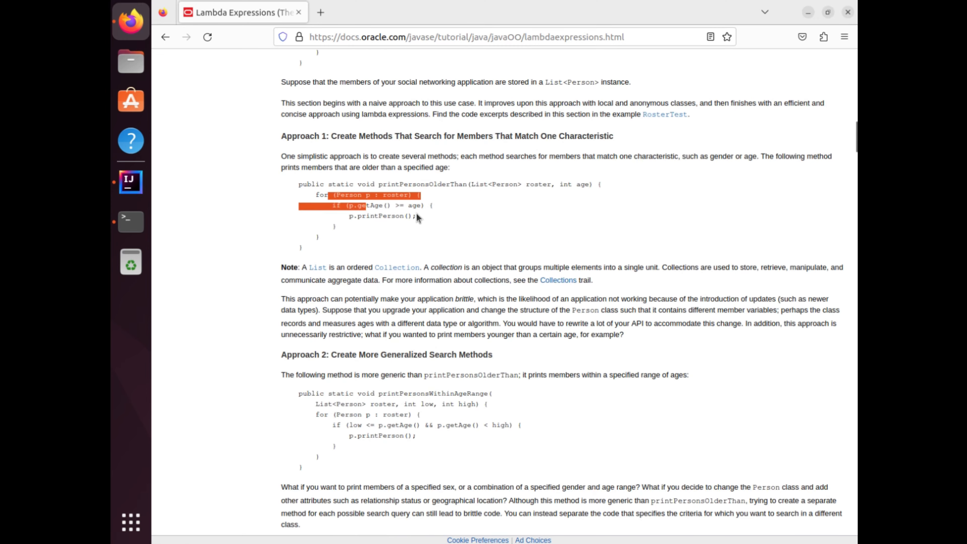
pyautogui.click(130, 181)
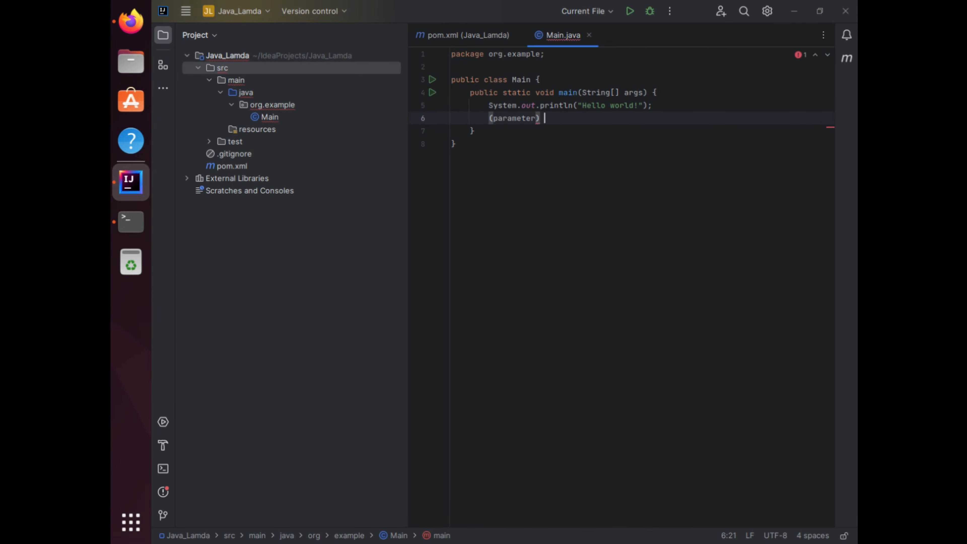
# Step: Write the placeholder '(parameter1, parameter2) -> expresion' under the println line in main
pyautogui.write('->')
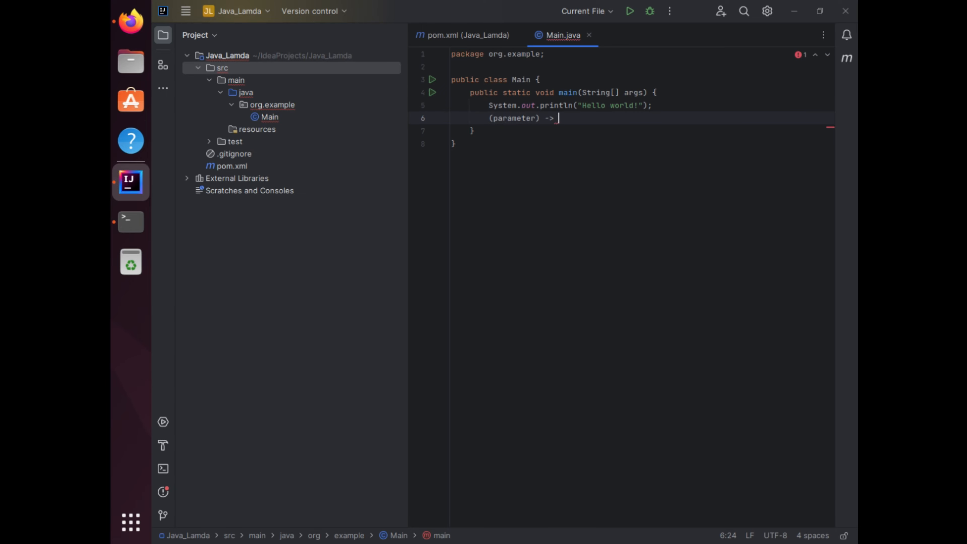
pyautogui.write('expresion')
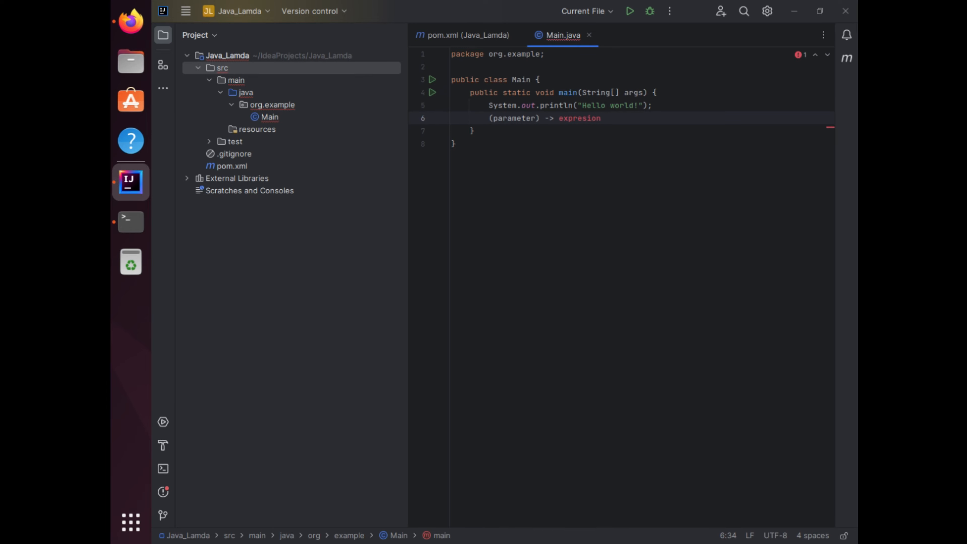
pyautogui.click(542, 118)
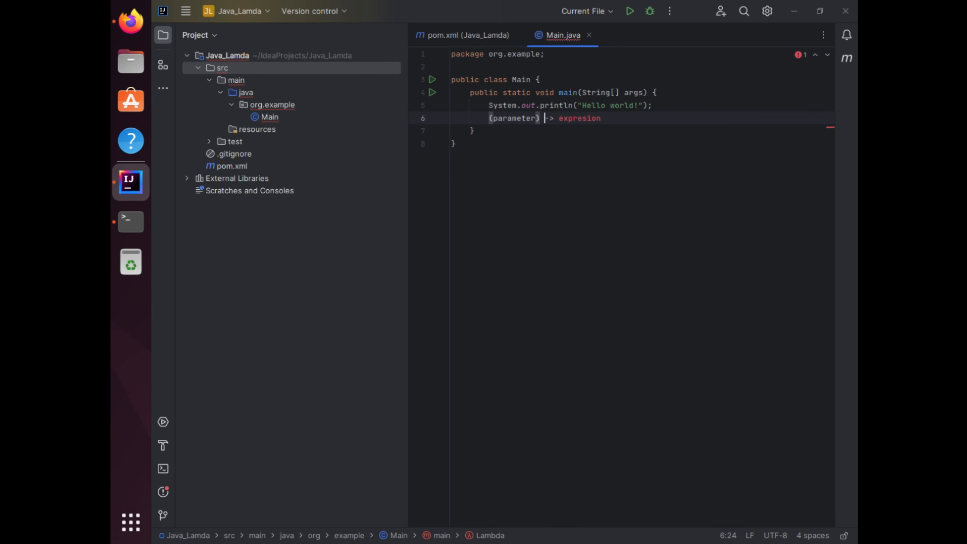
pyautogui.write('1.')
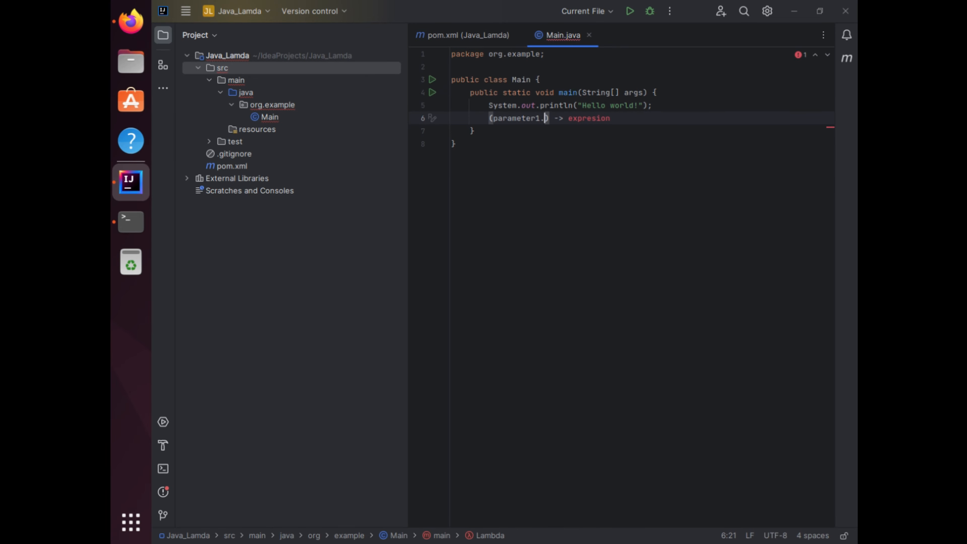
pyautogui.write(', parameter')
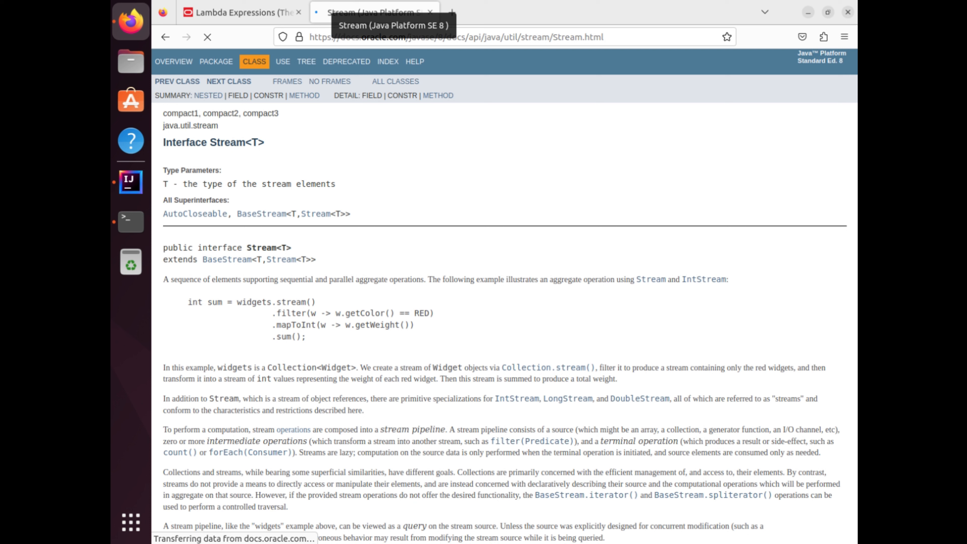
pyautogui.moveTo(252, 29)
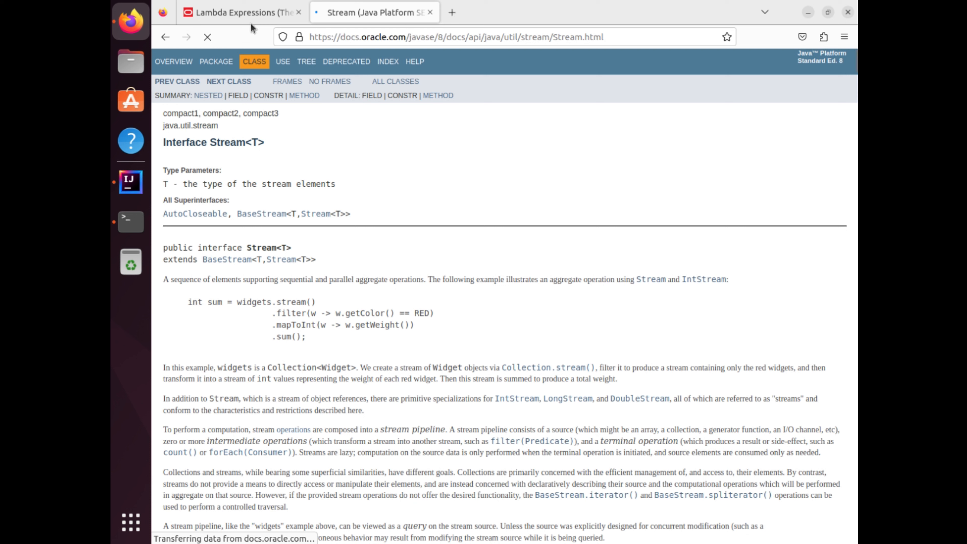
# Step: Highlight Stream in the Java 8 API title and scroll down to its Method Summary
pyautogui.doubleClick(226, 142)
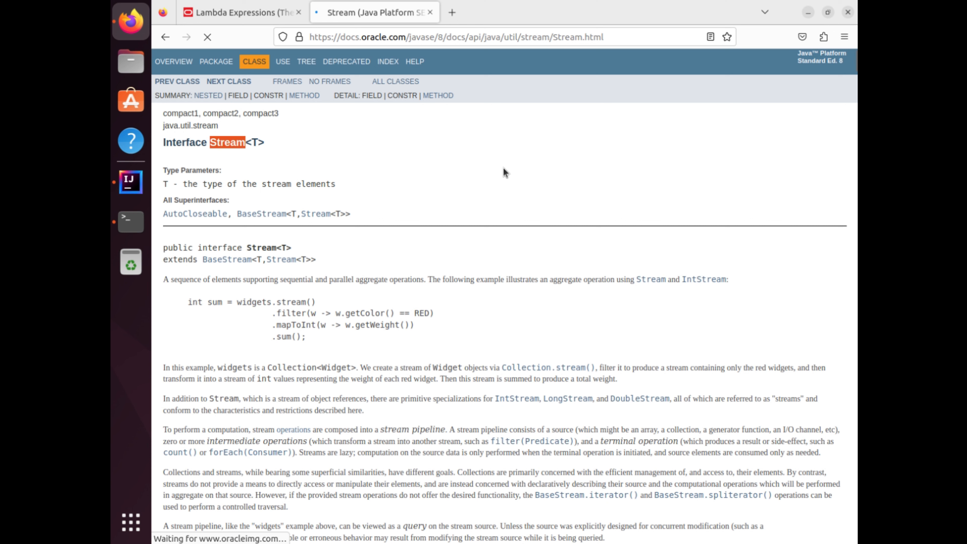
pyautogui.moveTo(477, 187)
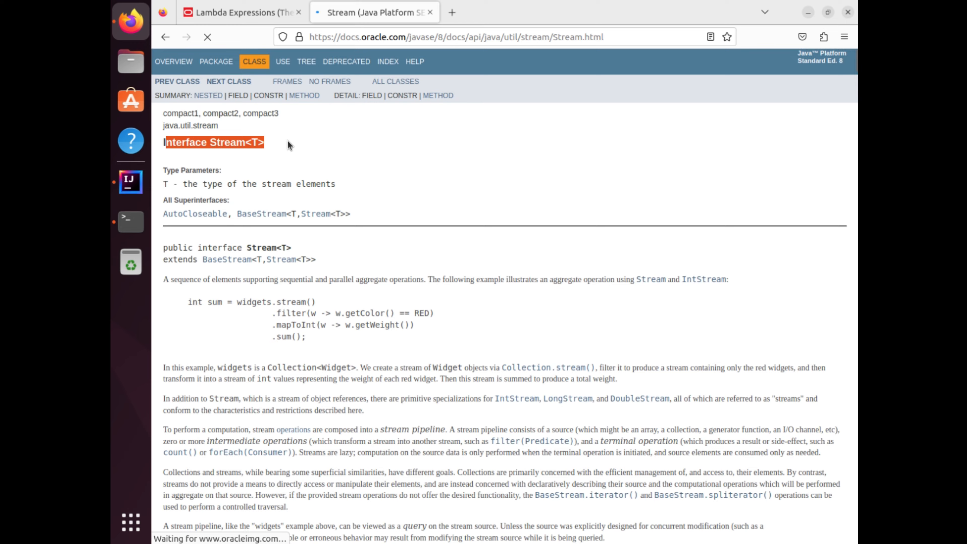
pyautogui.scroll(-3)
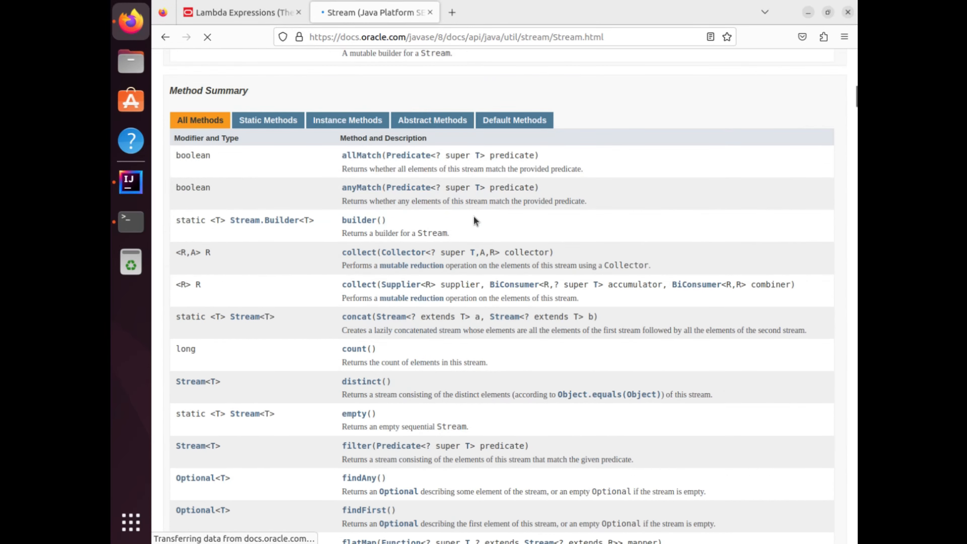
pyautogui.scroll(-3)
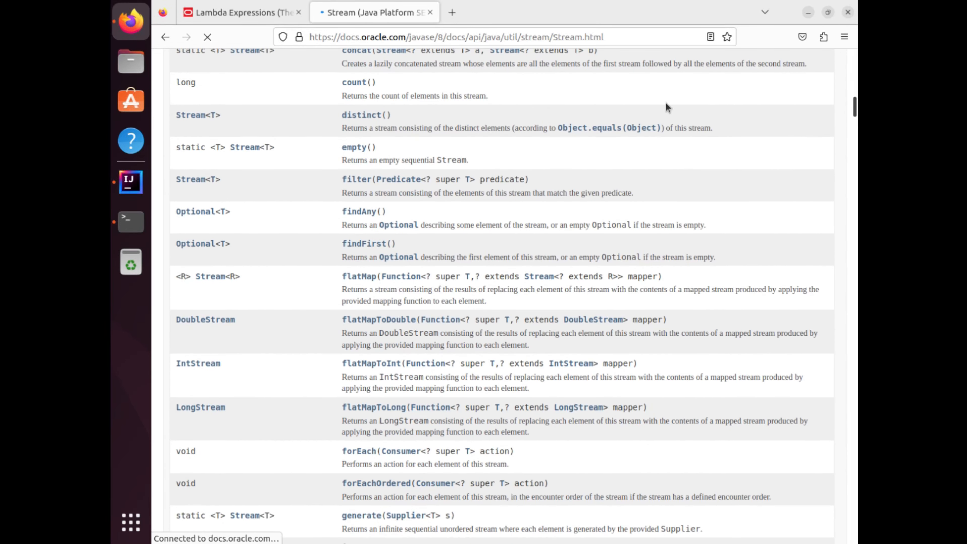
pyautogui.click(130, 181)
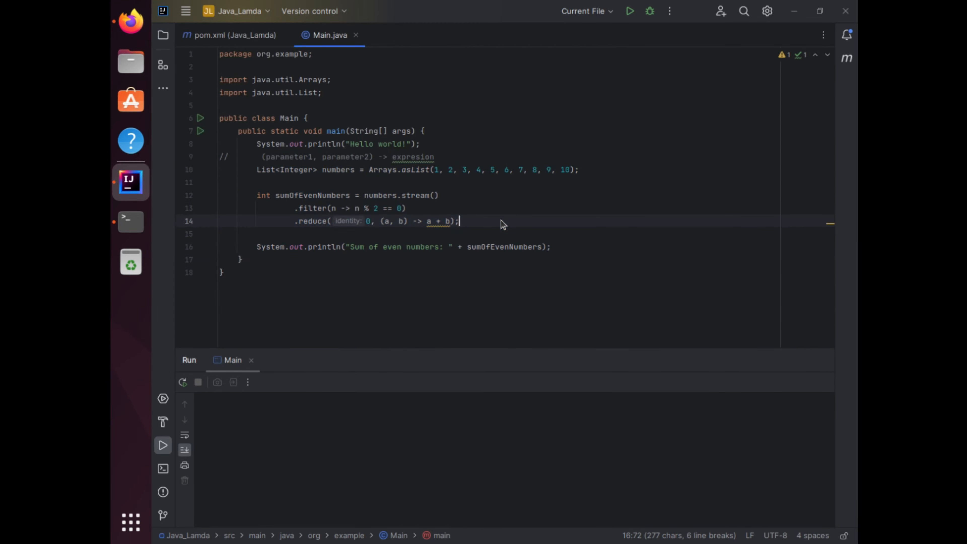
pyautogui.click(369, 167)
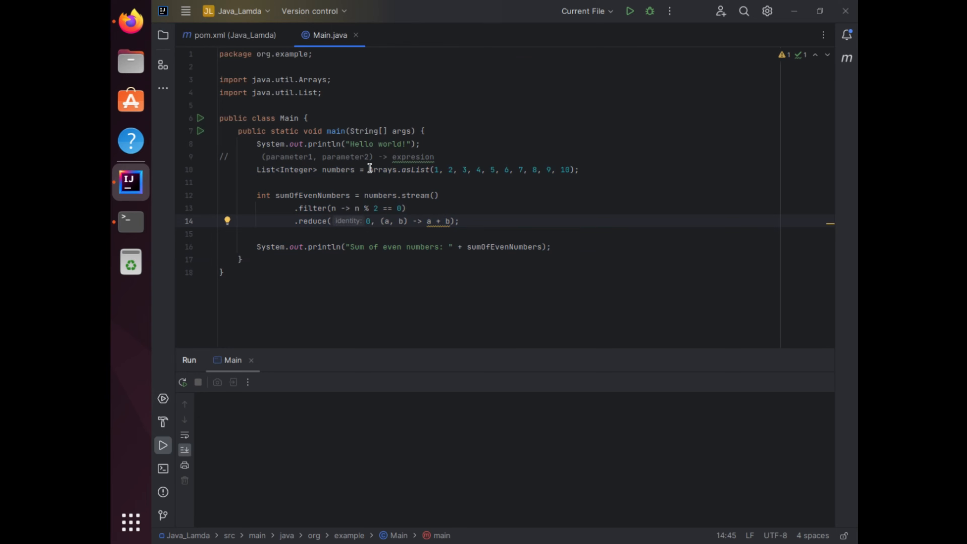
pyautogui.click(616, 170)
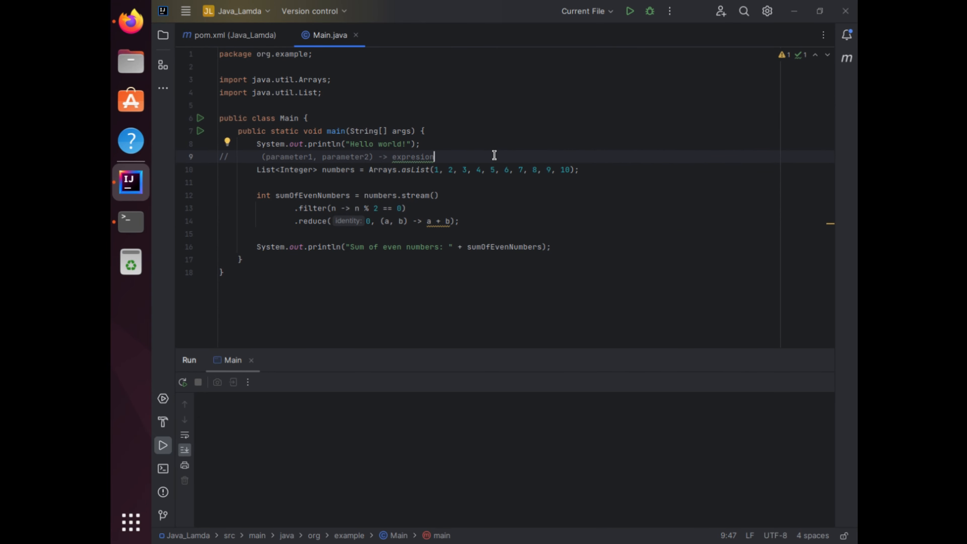
pyautogui.moveTo(483, 140)
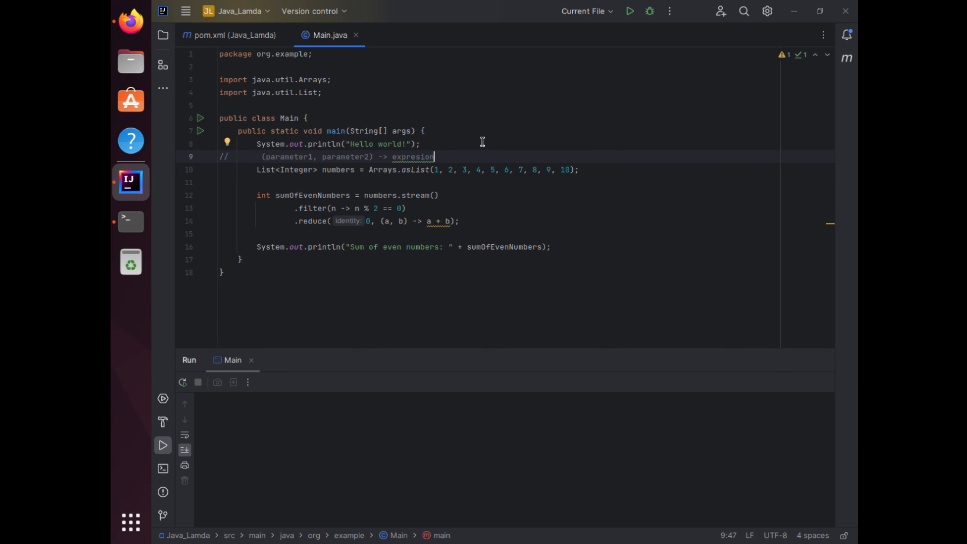
pyautogui.moveTo(491, 124)
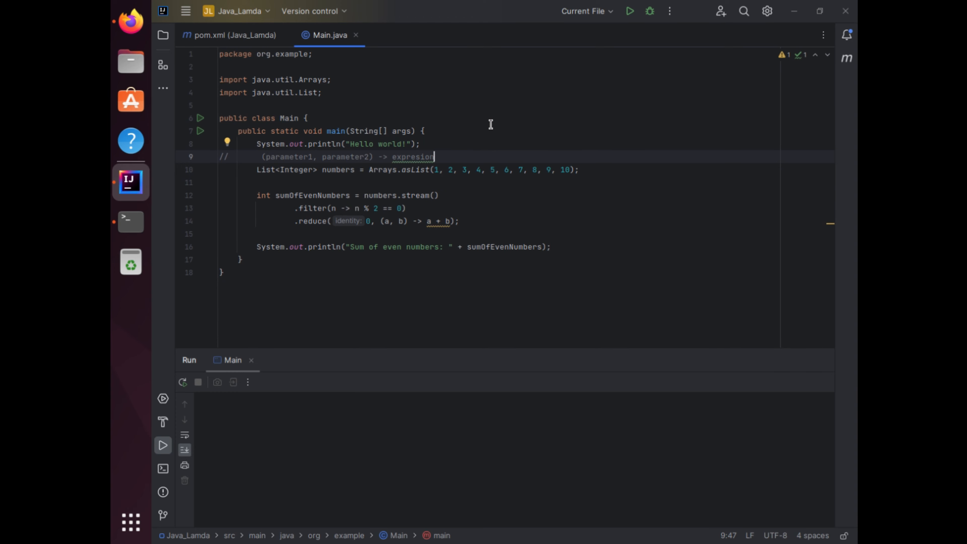
pyautogui.moveTo(258, 169)
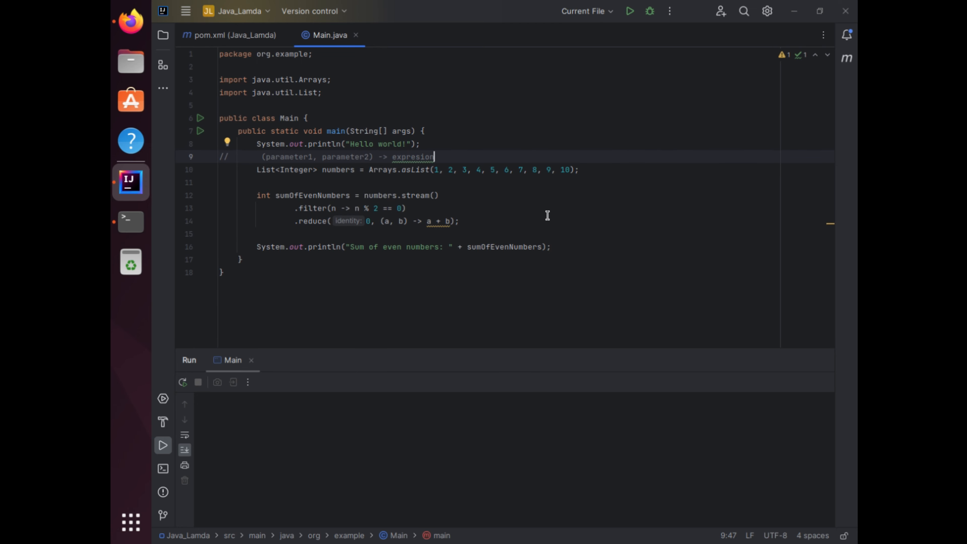
pyautogui.doubleClick(415, 196)
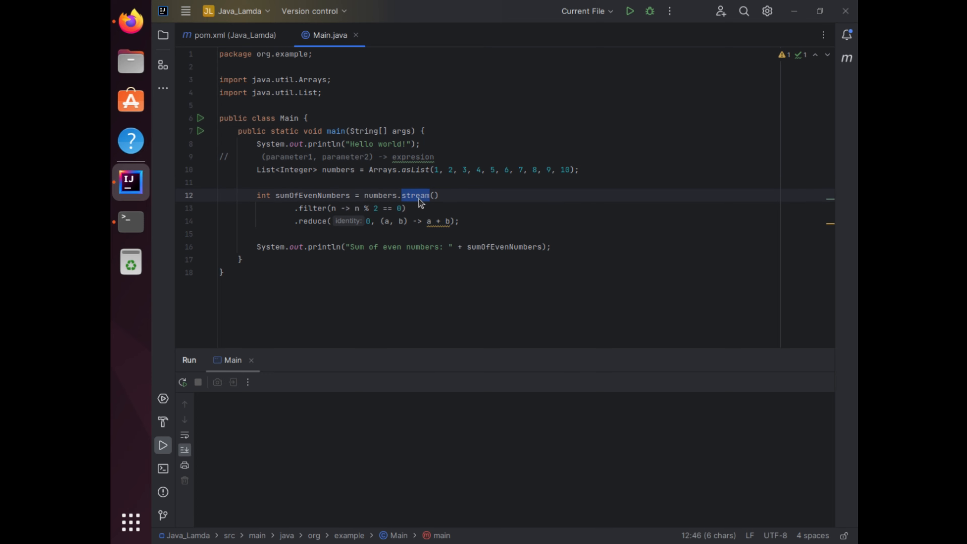
pyautogui.moveTo(317, 213)
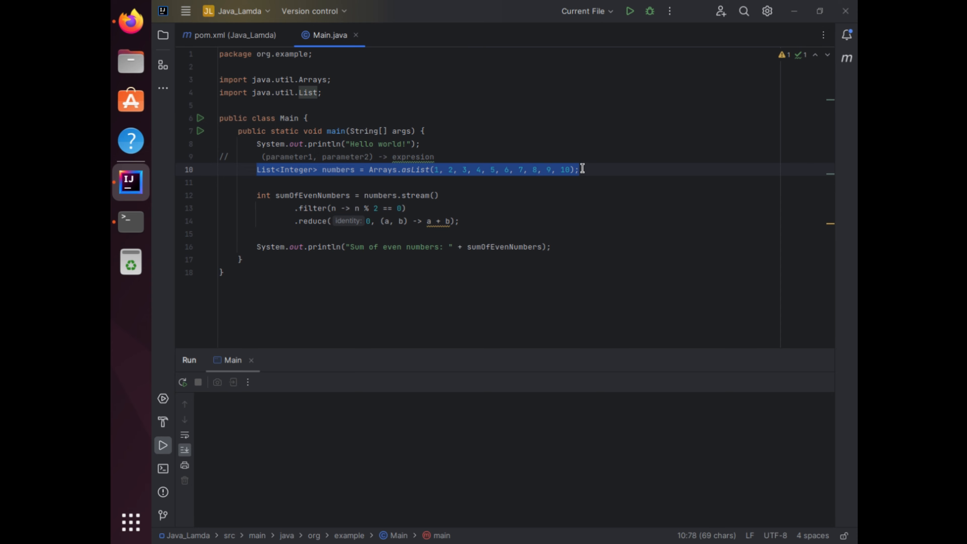
pyautogui.click(580, 170)
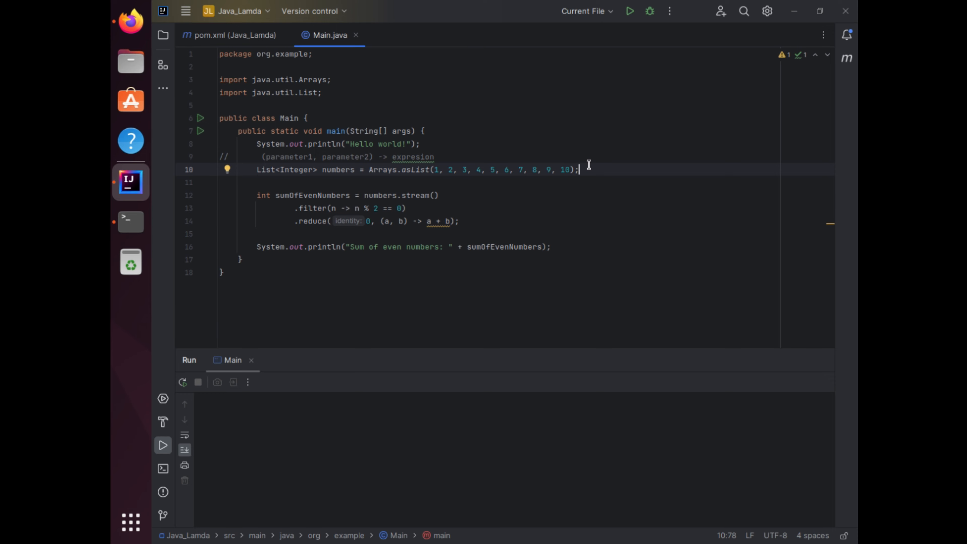
pyautogui.moveTo(612, 204)
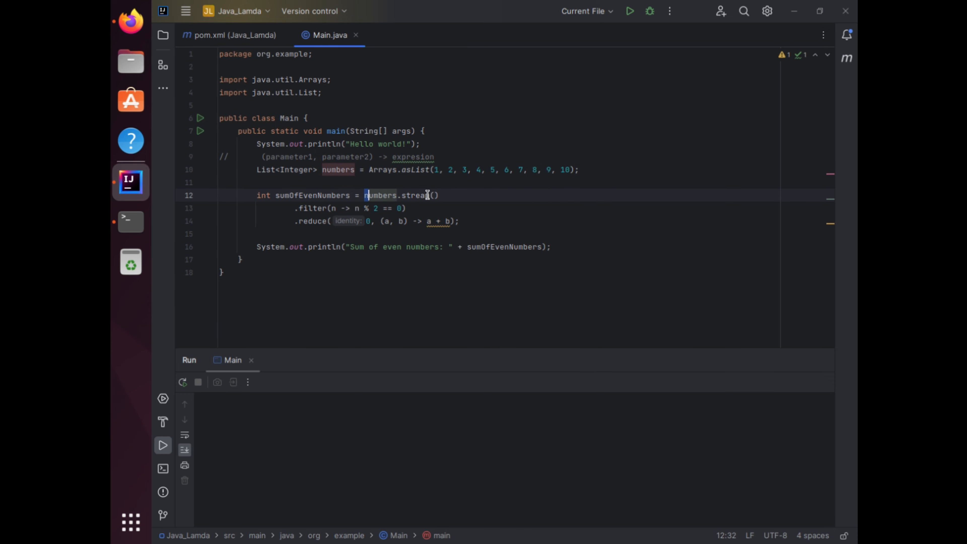
pyautogui.click(401, 195)
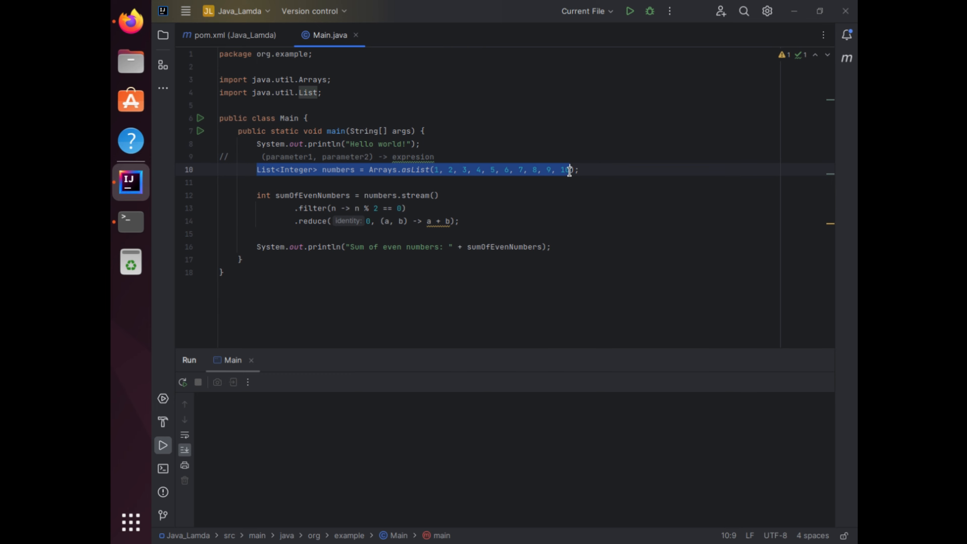
pyautogui.doubleClick(402, 169)
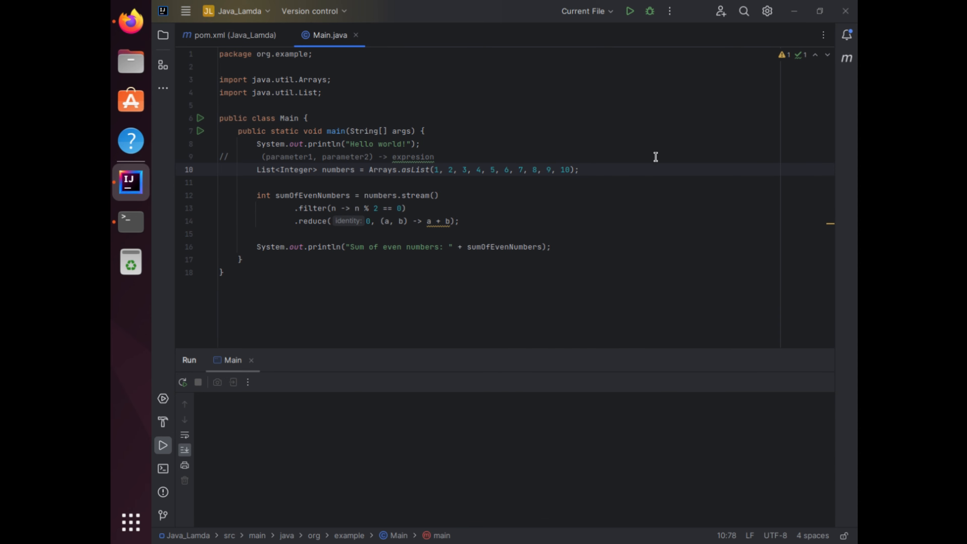
pyautogui.moveTo(274, 204)
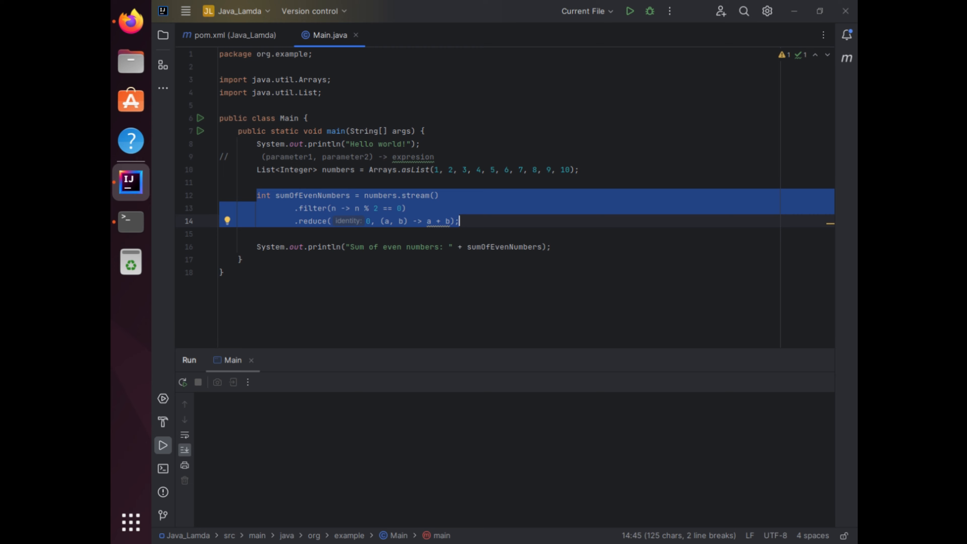
pyautogui.moveTo(596, 185)
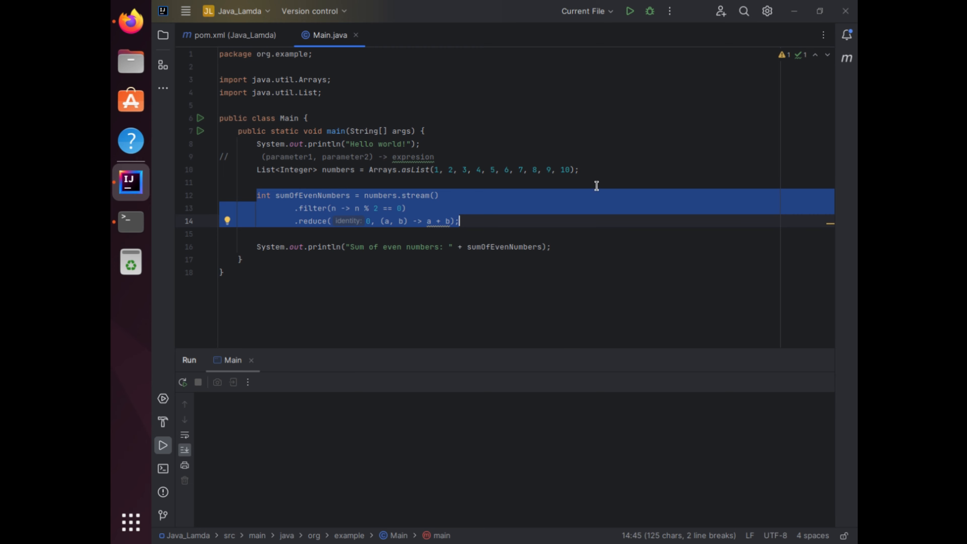
pyautogui.click(386, 220)
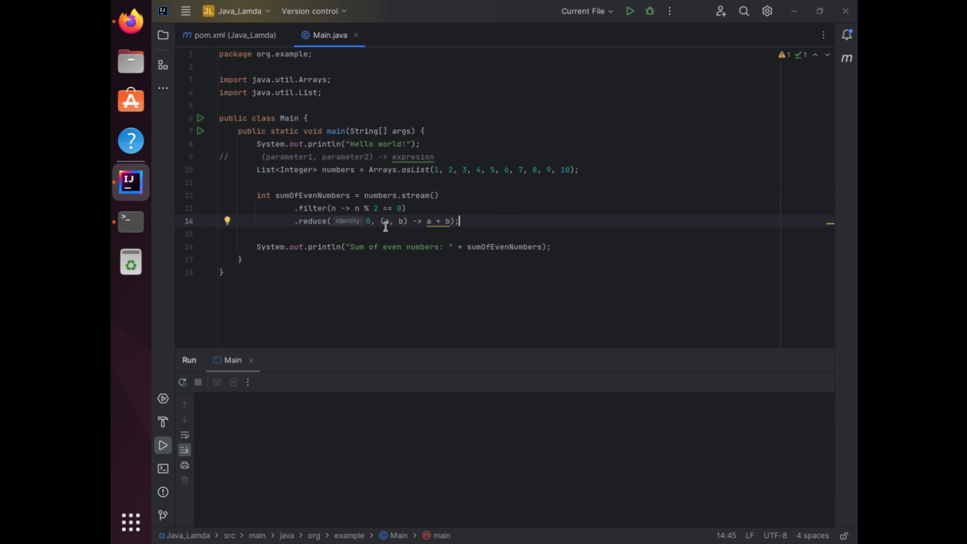
pyautogui.moveTo(388, 243)
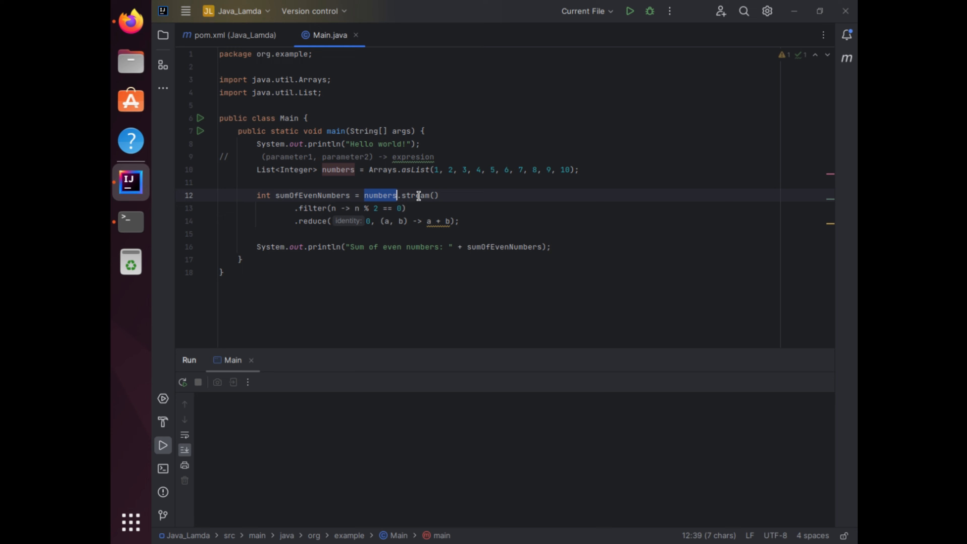
pyautogui.click(328, 170)
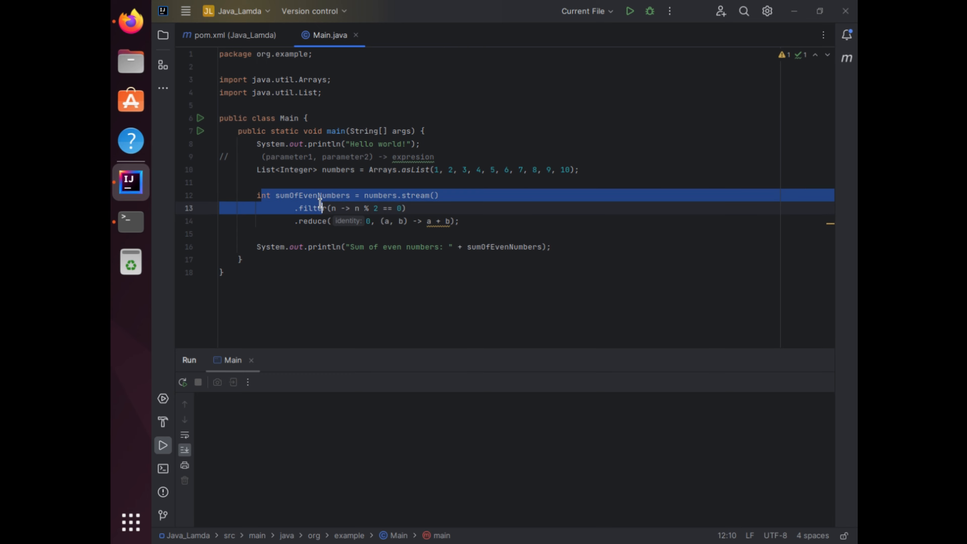
# Step: Append the comment '//even or not' to the .filter line and select the reduce line for review
pyautogui.click(478, 221)
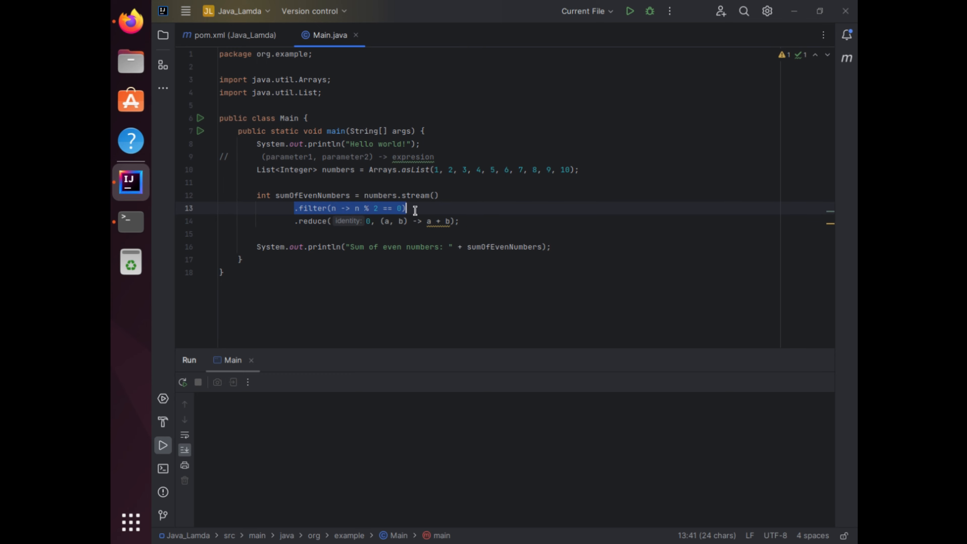
pyautogui.click(284, 208)
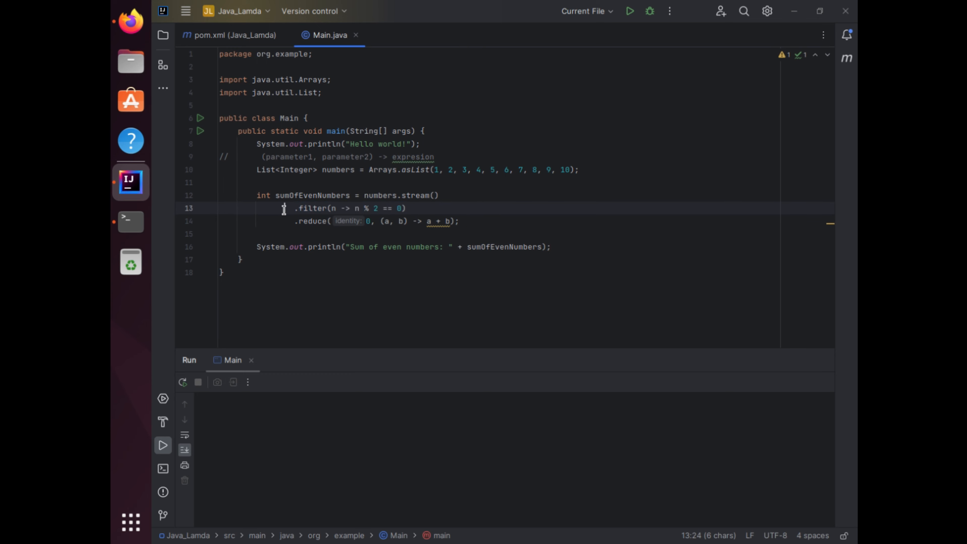
pyautogui.click(405, 208)
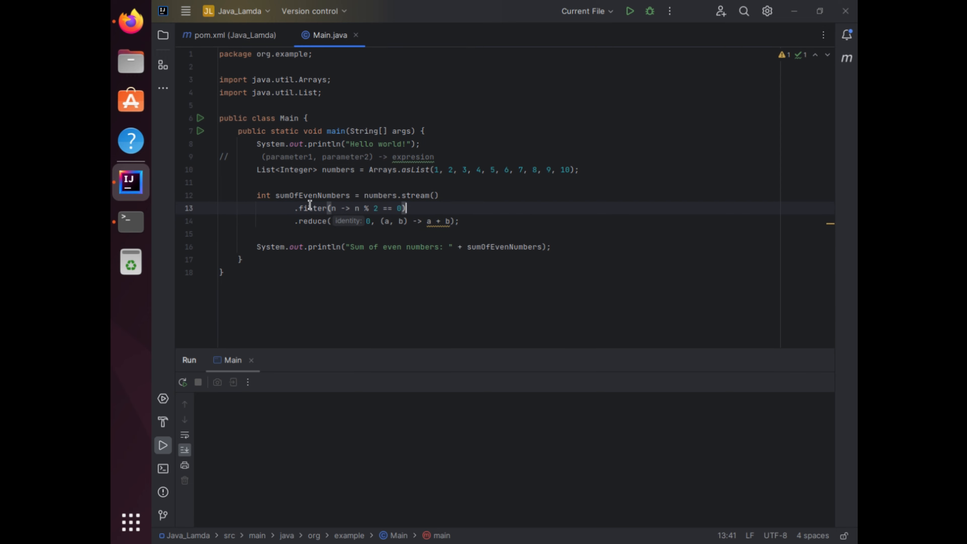
pyautogui.click(335, 208)
pyautogui.write(' //')
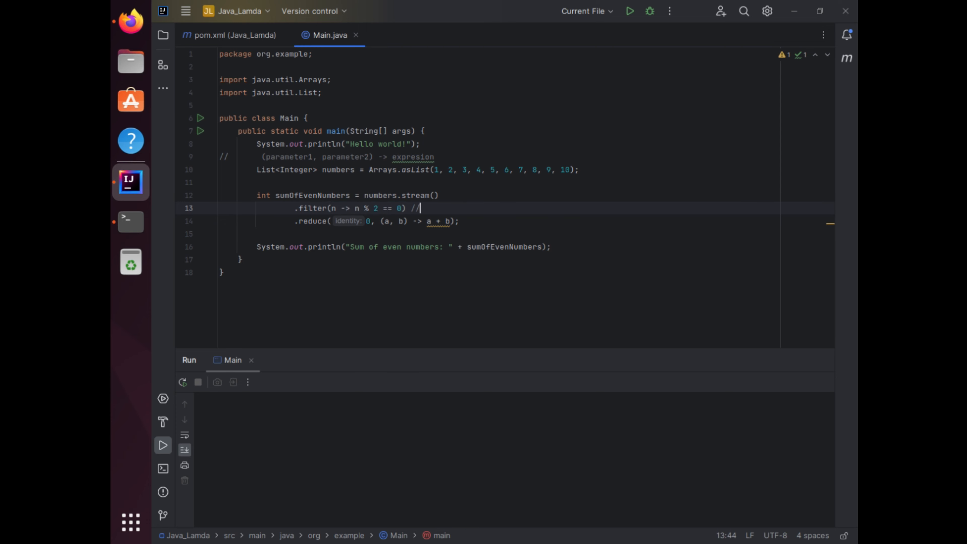
pyautogui.write('even')
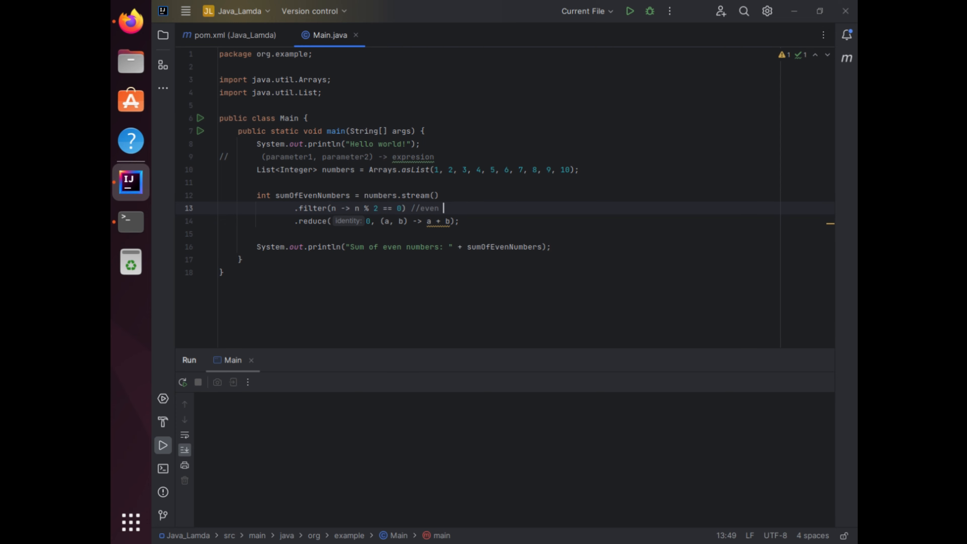
pyautogui.write('or not')
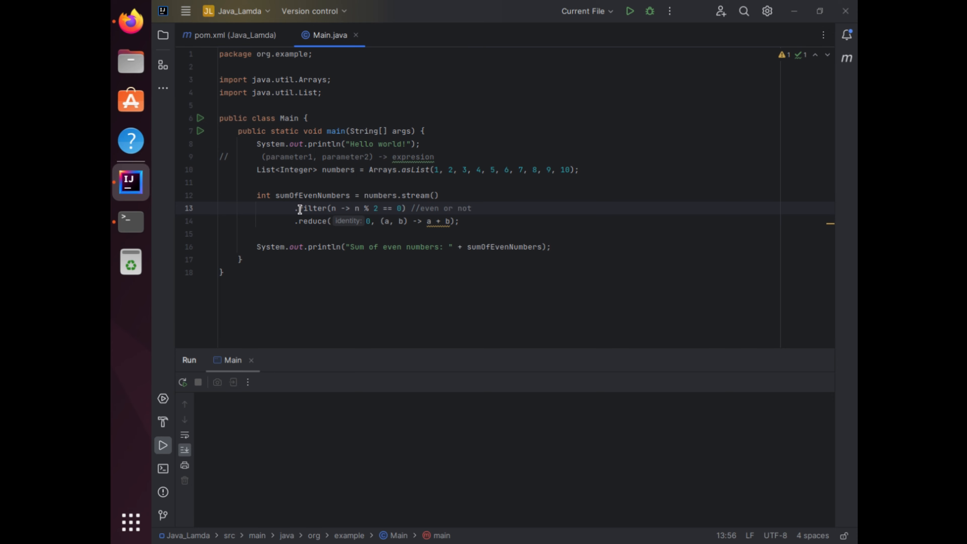
pyautogui.doubleClick(308, 221)
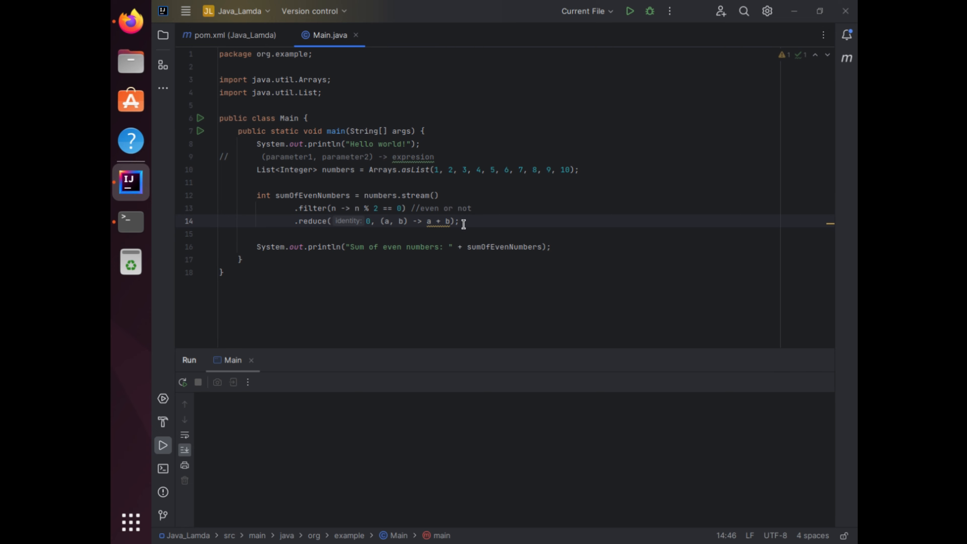
pyautogui.moveTo(401, 220)
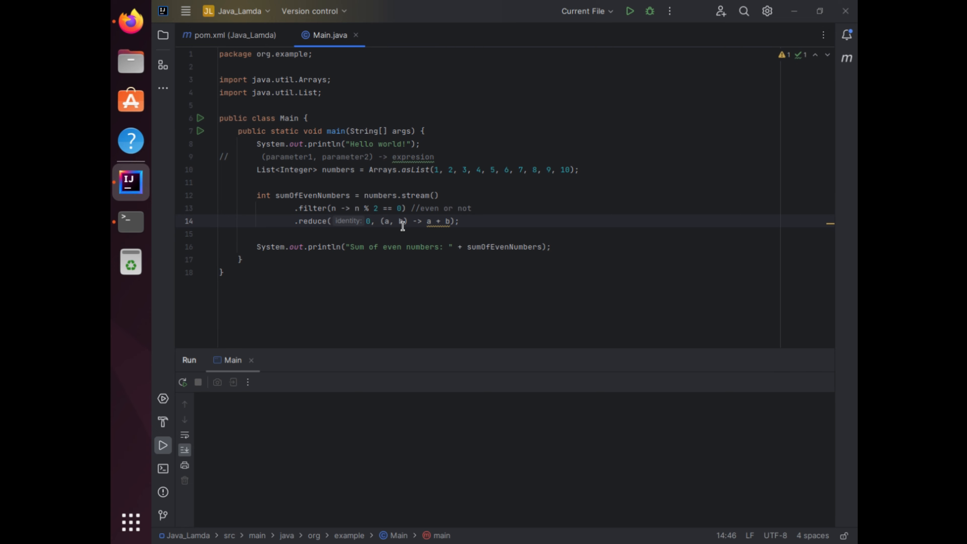
pyautogui.doubleClick(388, 221)
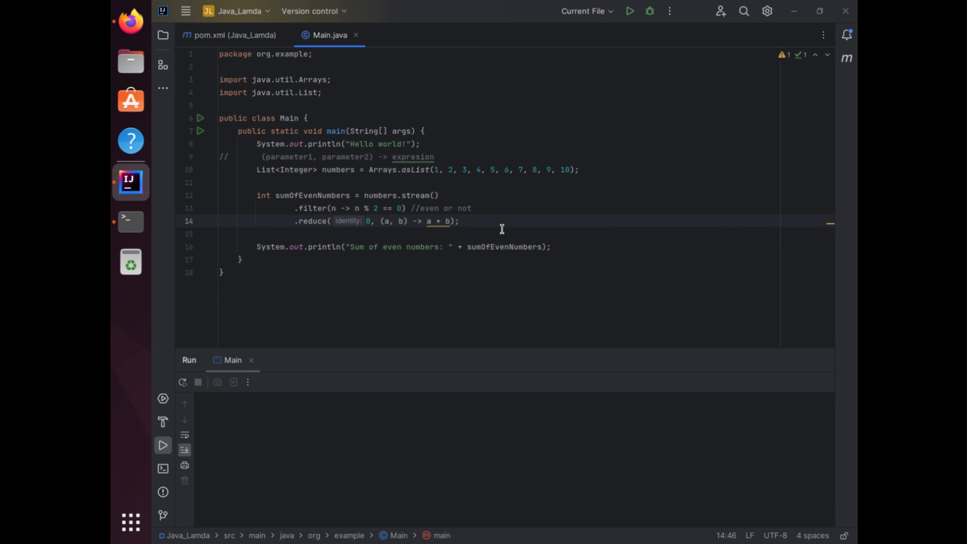
pyautogui.moveTo(319, 210)
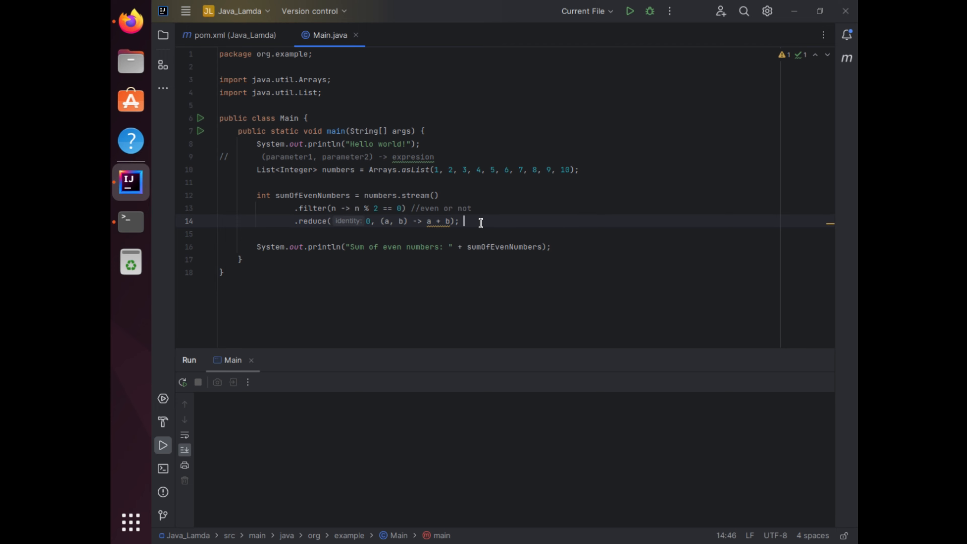
pyautogui.doubleClick(312, 195)
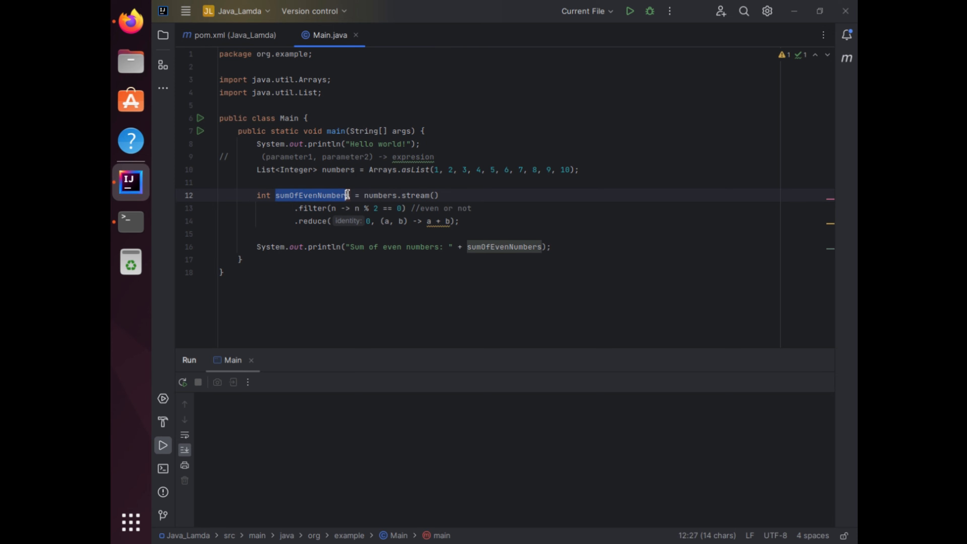
pyautogui.click(220, 233)
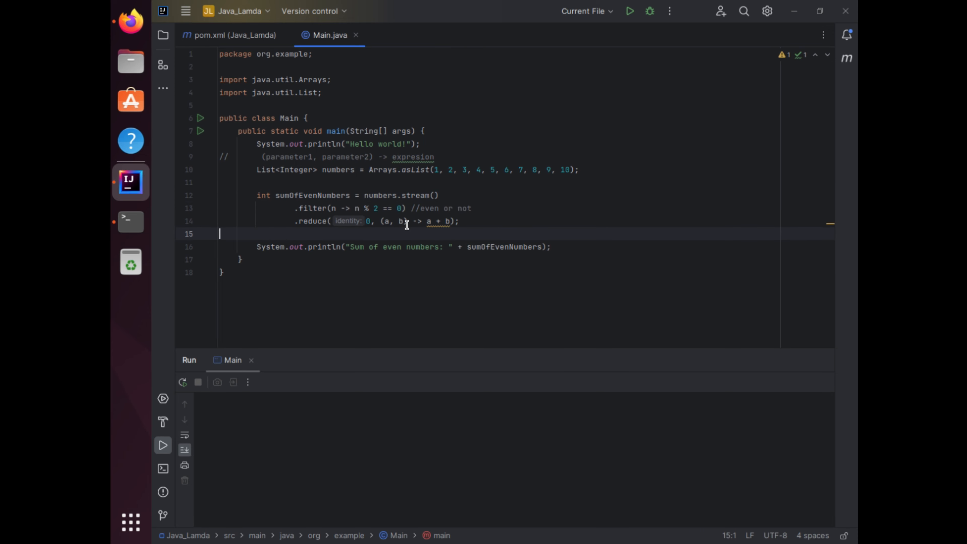
pyautogui.doubleClick(299, 247)
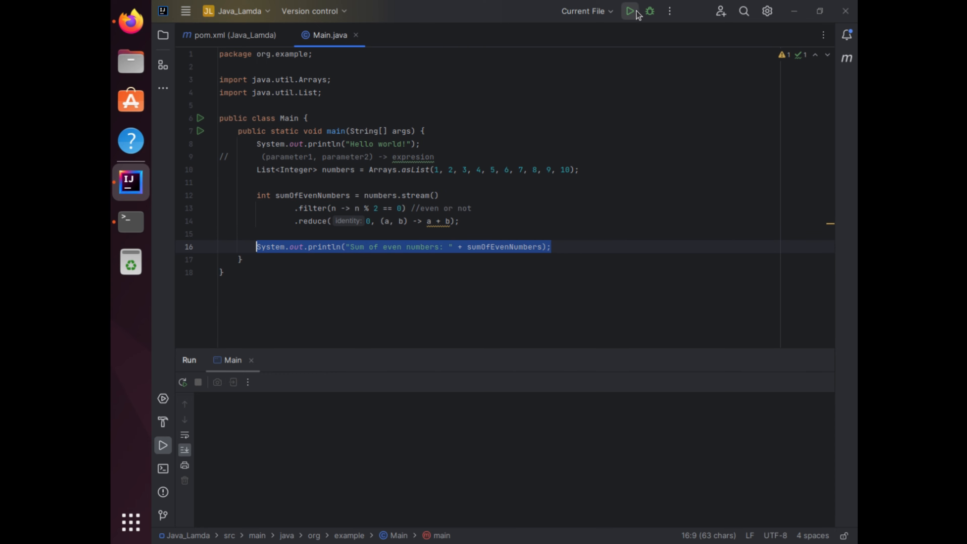
# Step: Run Main for a sum of 30, delete 8 from Arrays.asList, and rerun for 22
pyautogui.click(629, 11)
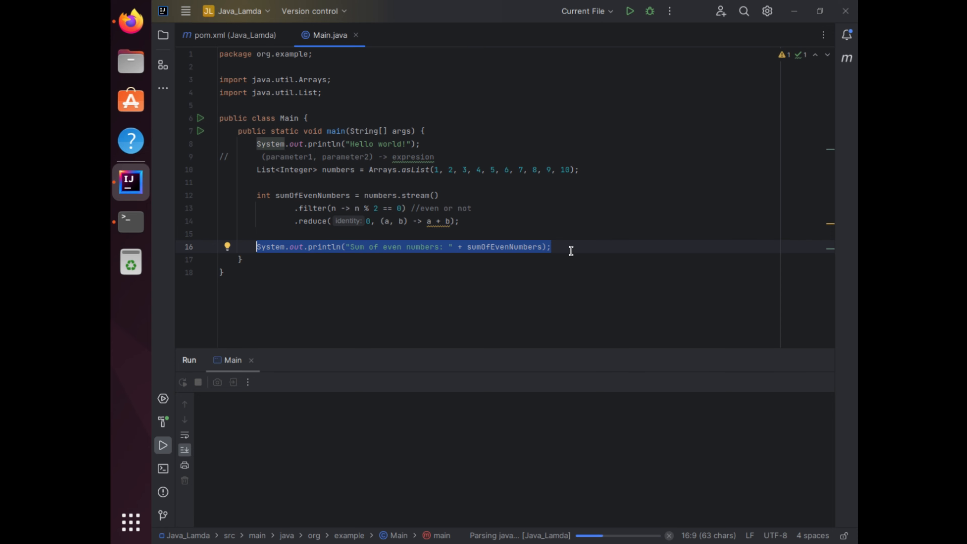
pyautogui.click(629, 10)
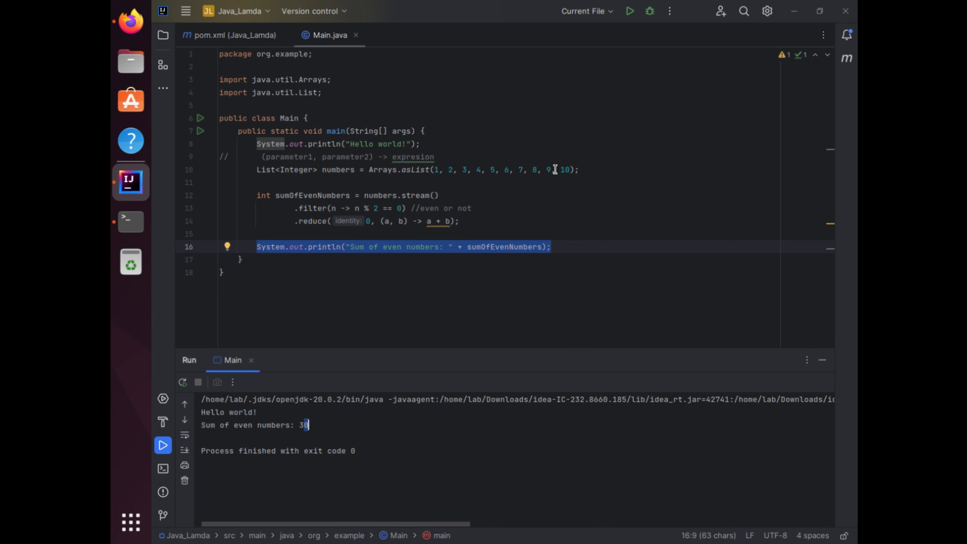
pyautogui.click(567, 169)
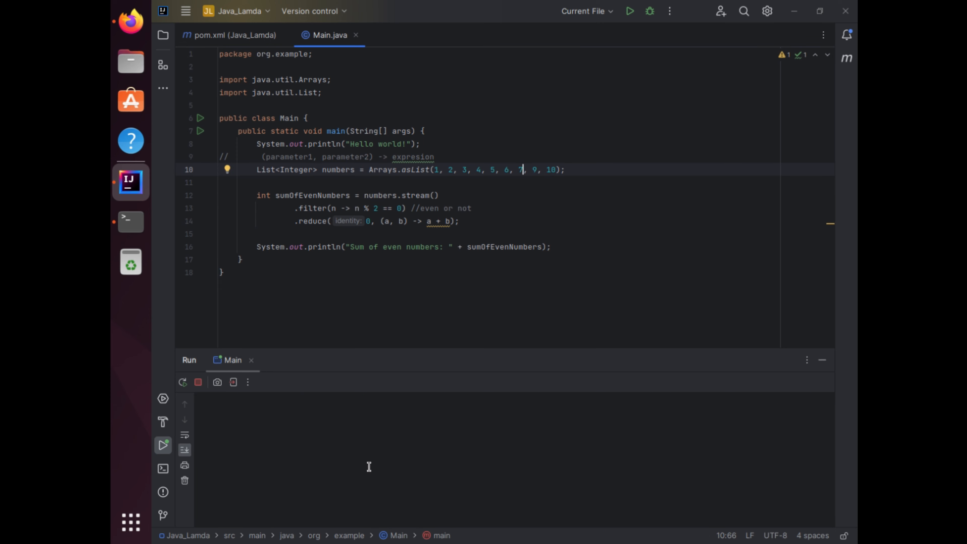
pyautogui.click(629, 11)
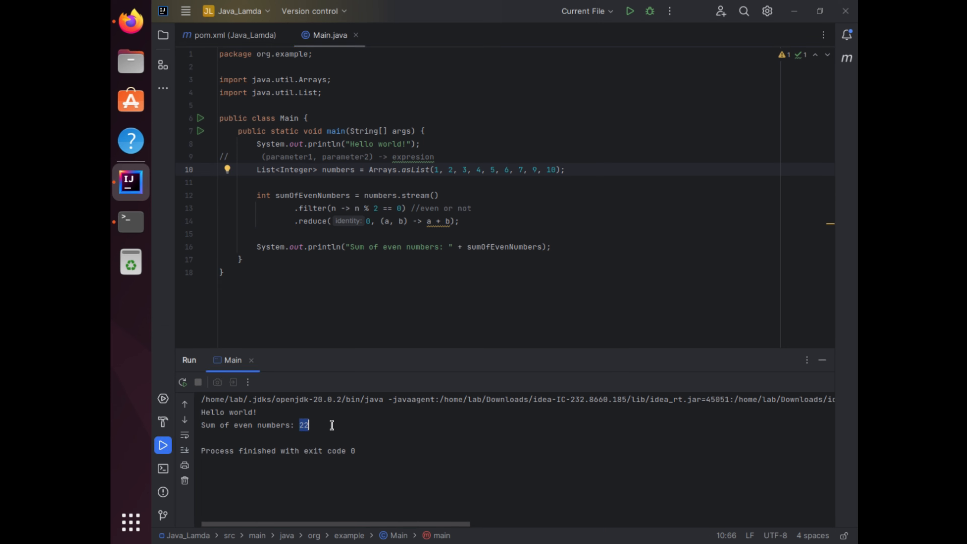